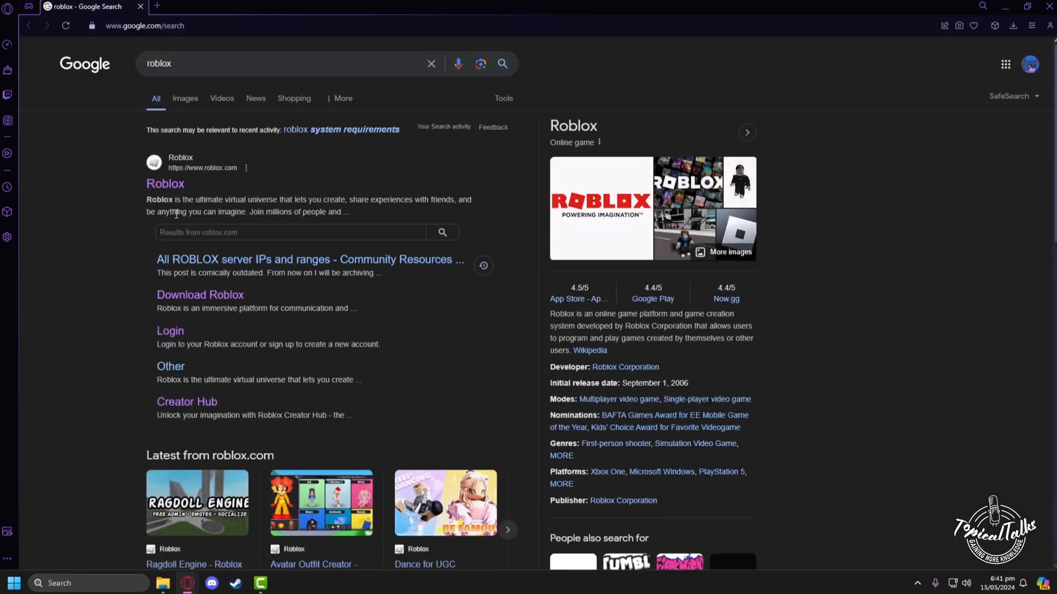
{"action": "mouse_move", "coordinate": [166, 183]}
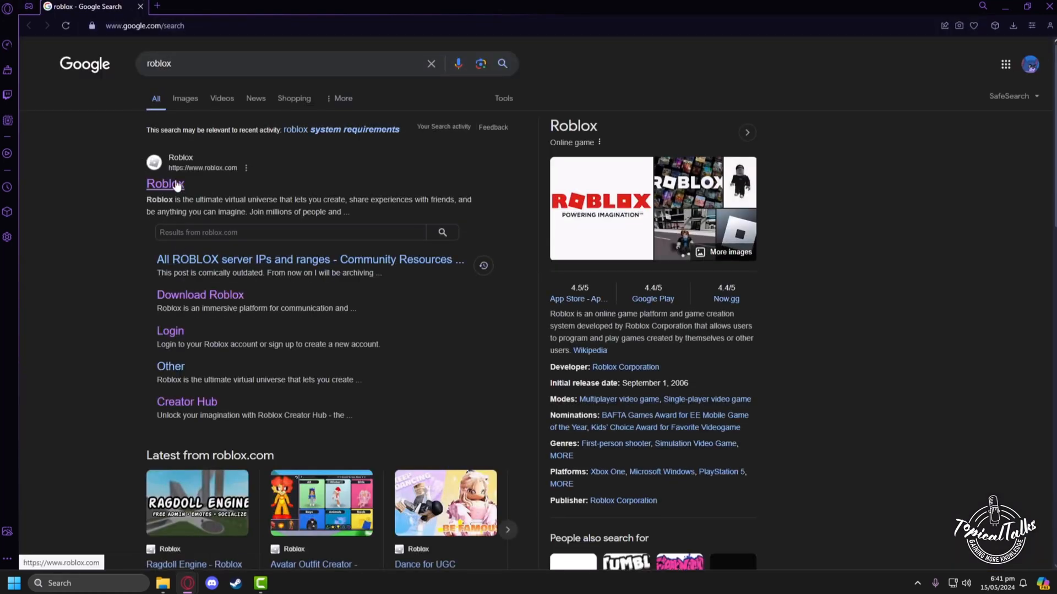
Go to the official Roblox.com site from the Google search results
{"action": "left_click", "coordinate": [165, 183]}
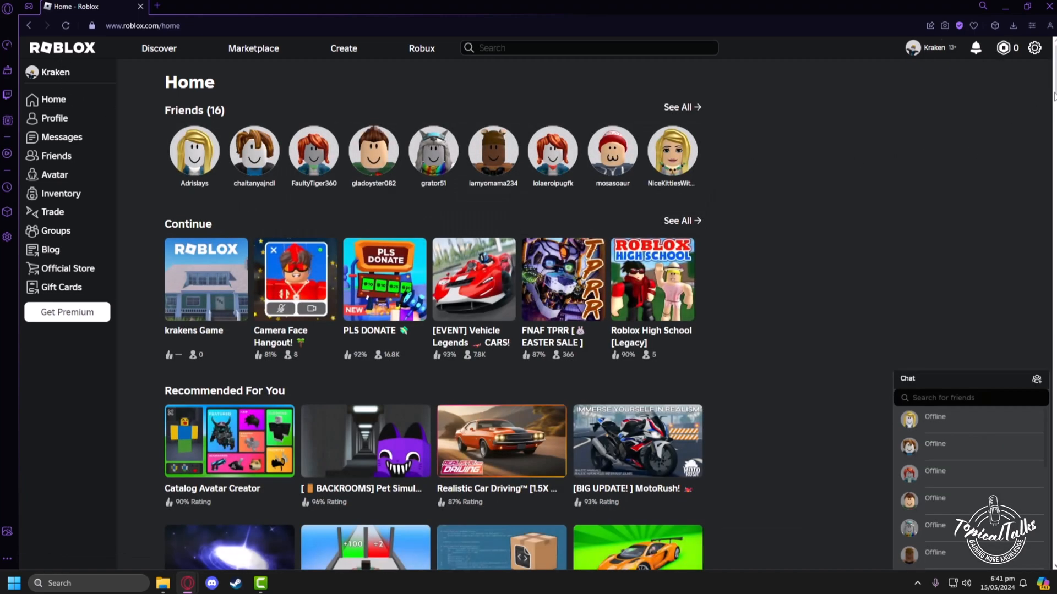
Scroll to the Roblox home page footer and go to Help
{"action": "scroll", "scroll_direction": "down", "scroll_amount": 3}
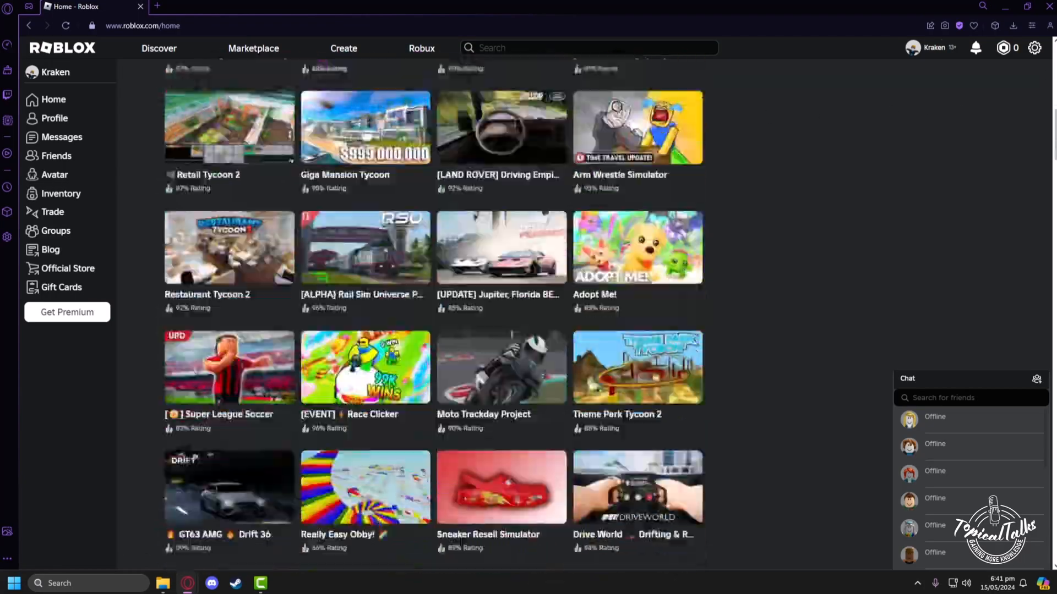
{"action": "scroll", "scroll_direction": "down", "scroll_amount": 3}
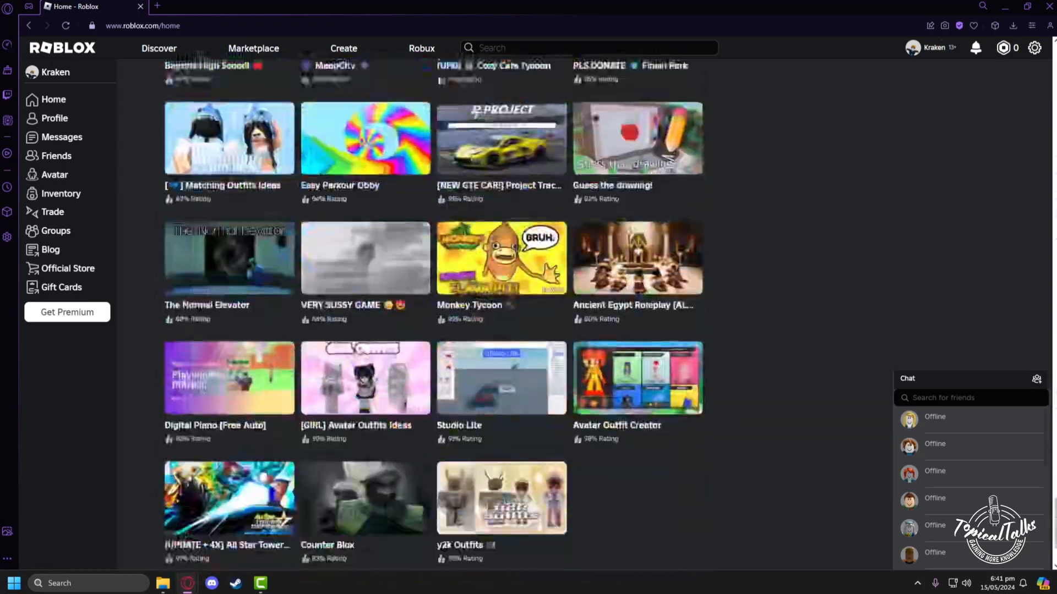
{"action": "scroll", "scroll_direction": "down", "scroll_amount": 3}
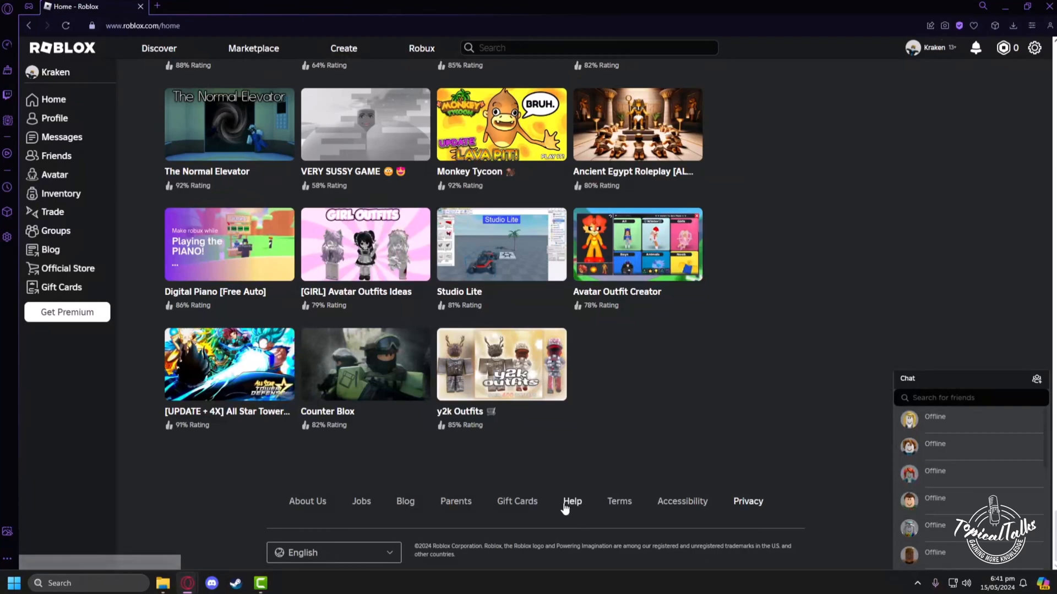
{"action": "left_click", "coordinate": [573, 501]}
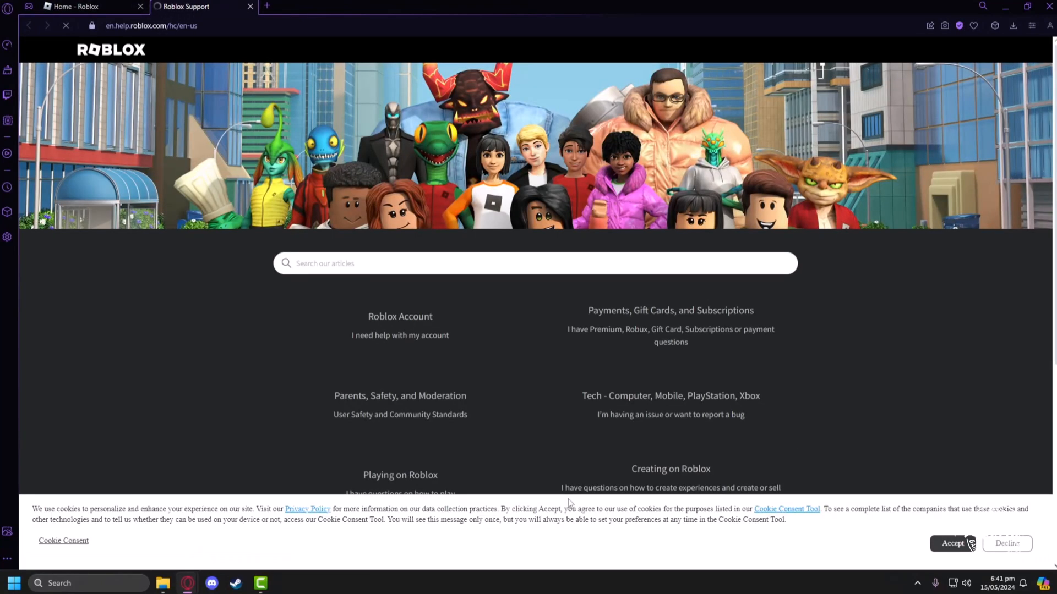
Go to the Contact Us article under Promoted articles in the help centre
{"action": "scroll", "scroll_direction": "down", "scroll_amount": 3}
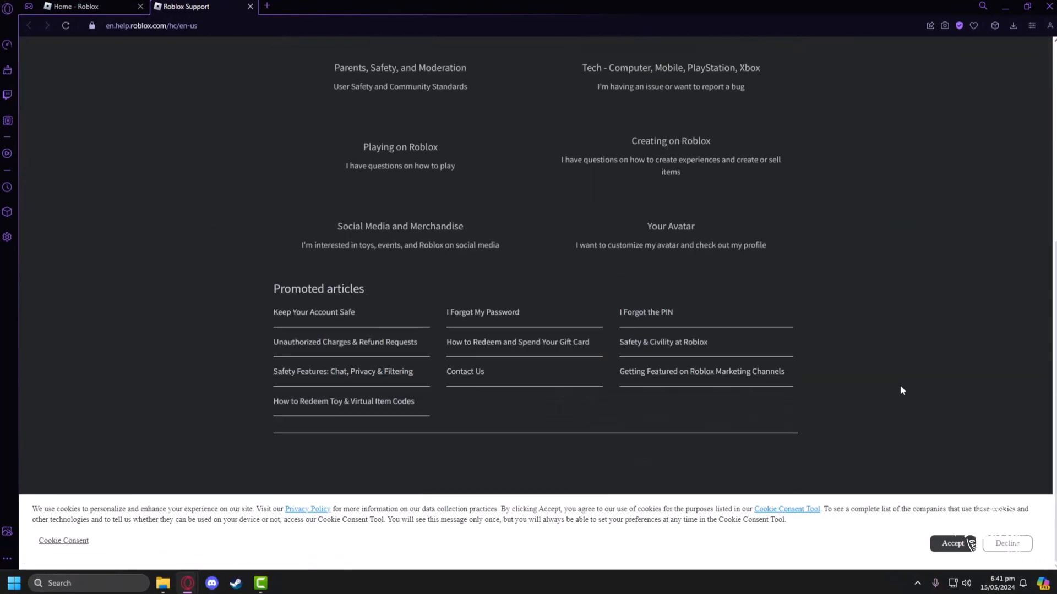
{"action": "mouse_move", "coordinate": [887, 383]}
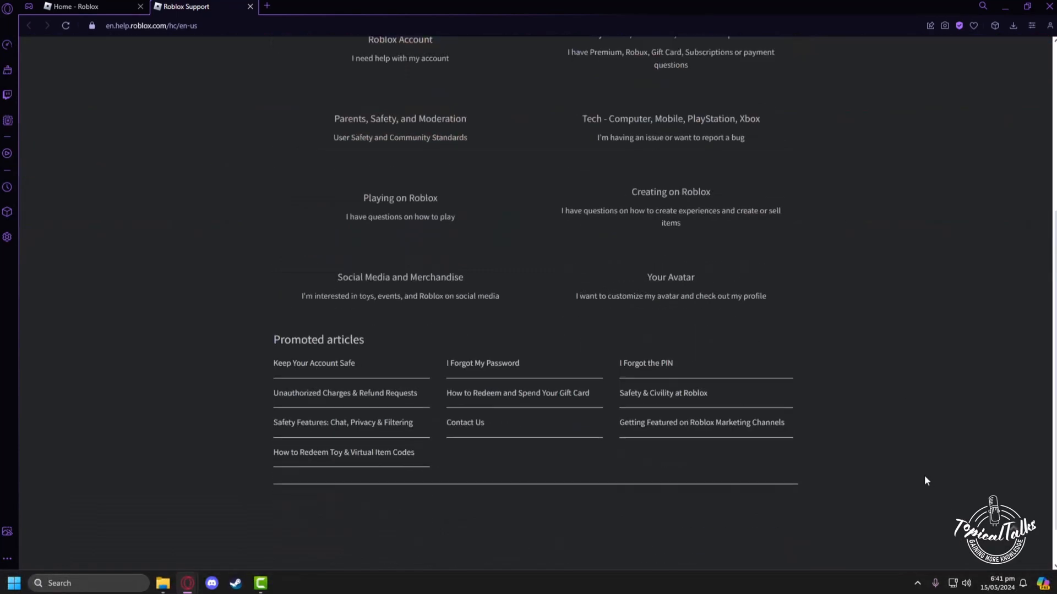
{"action": "left_click", "coordinate": [464, 423]}
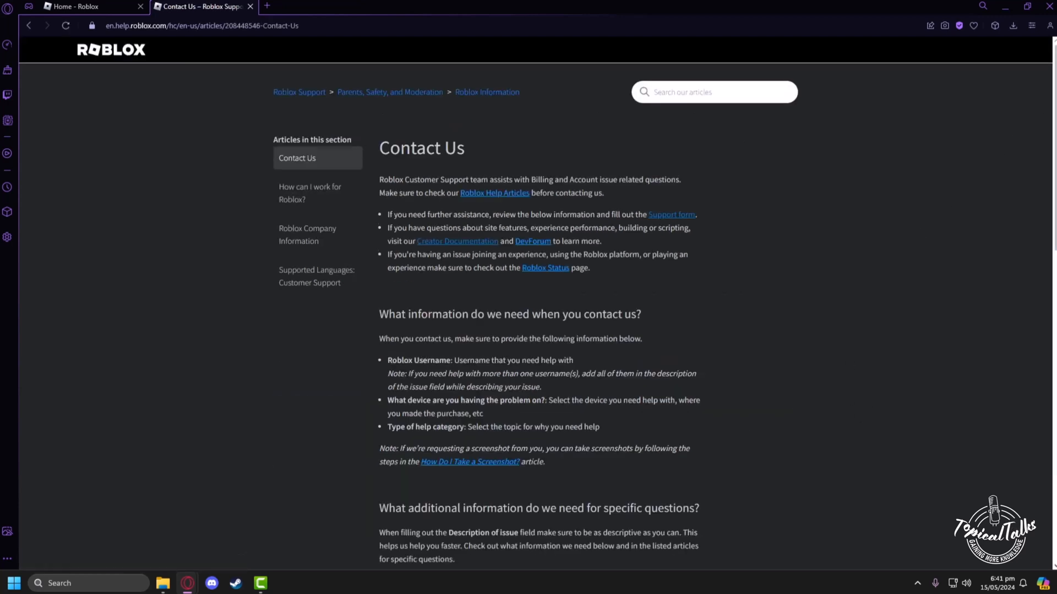
Go to the General Website Issues article under Technical Issue Questions
{"action": "scroll", "scroll_direction": "down", "scroll_amount": 3}
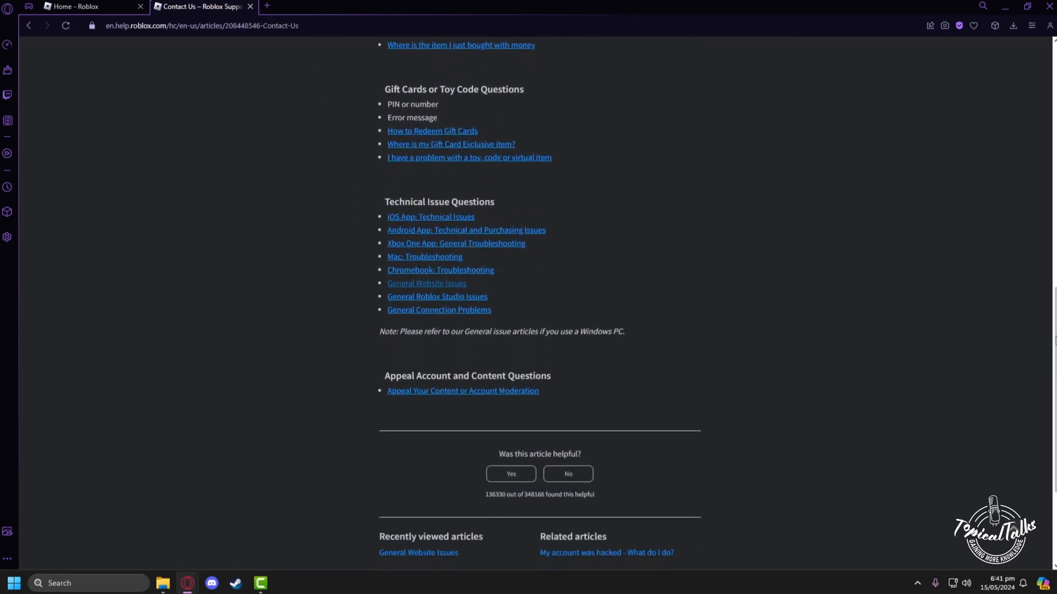
{"action": "scroll", "scroll_direction": "down", "scroll_amount": 3}
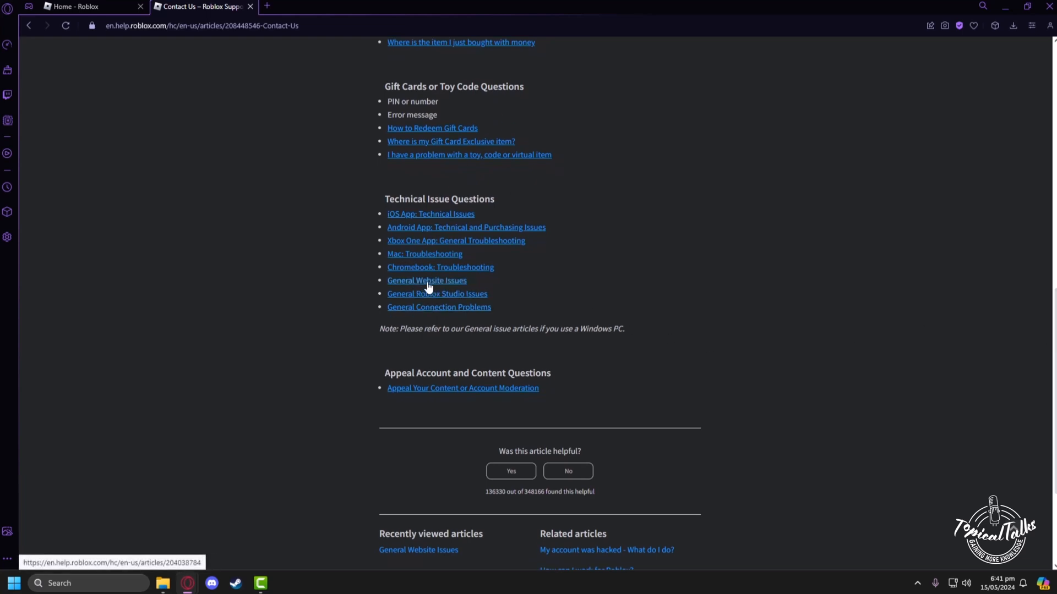
{"action": "left_click", "coordinate": [426, 280]}
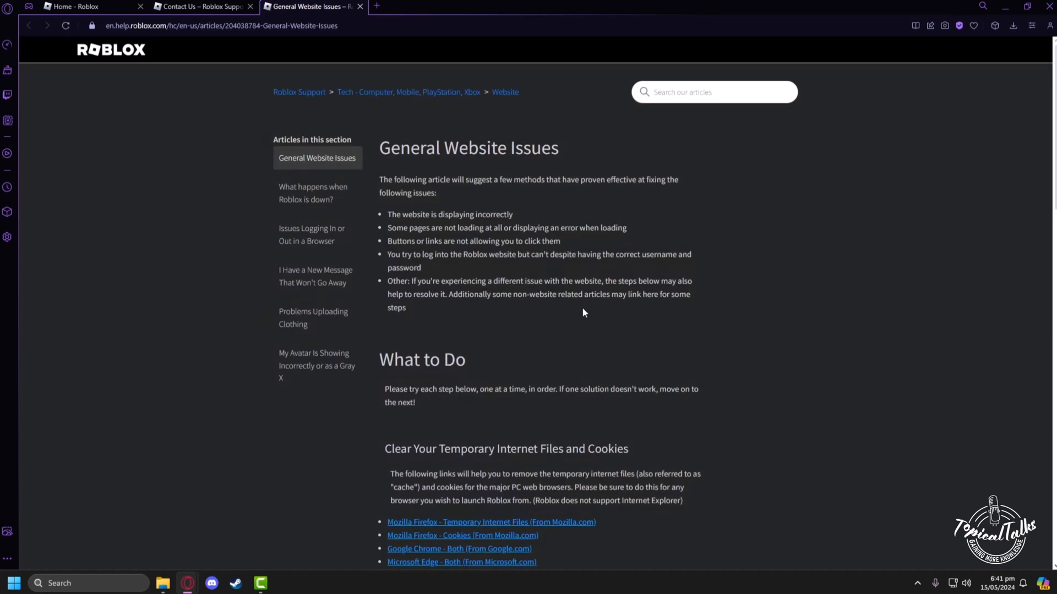
Scroll to the bottom of the article toward the Customer Support contact link
{"action": "scroll", "scroll_direction": "down", "scroll_amount": 3}
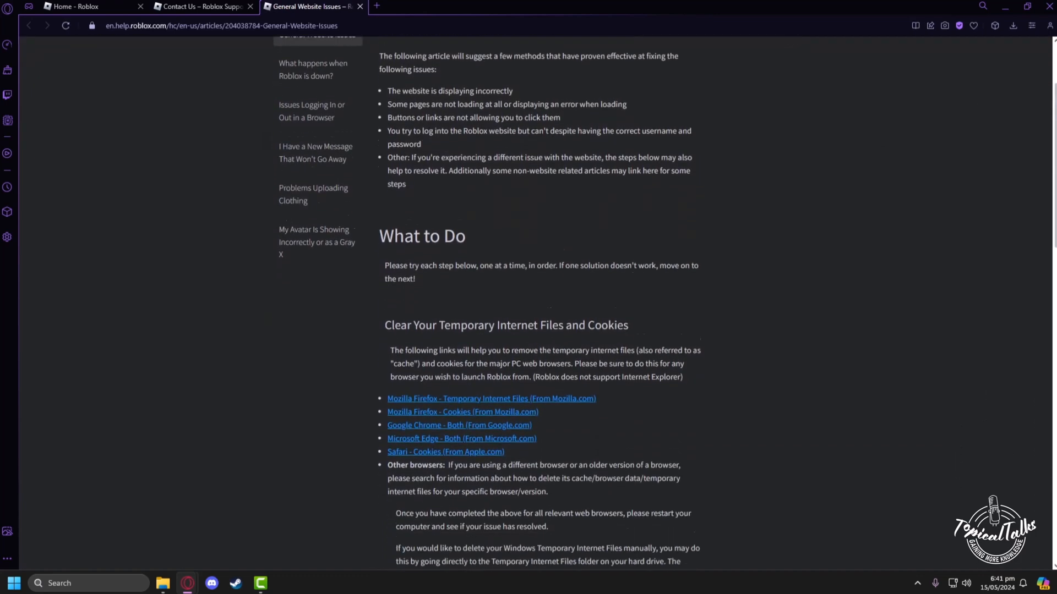
{"action": "scroll", "scroll_direction": "down", "scroll_amount": 3}
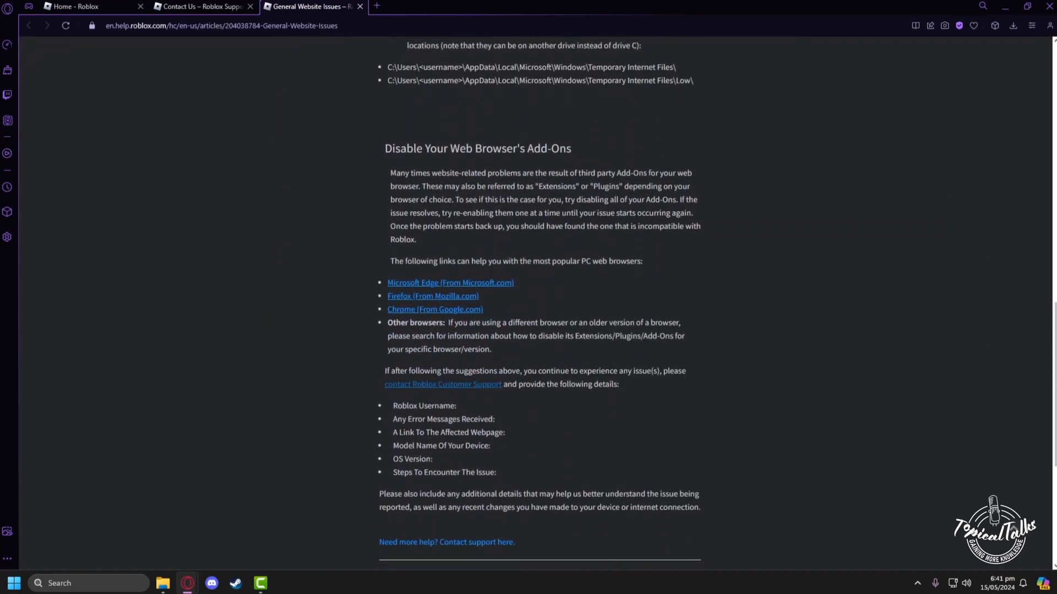
{"action": "scroll", "scroll_direction": "down", "scroll_amount": 3}
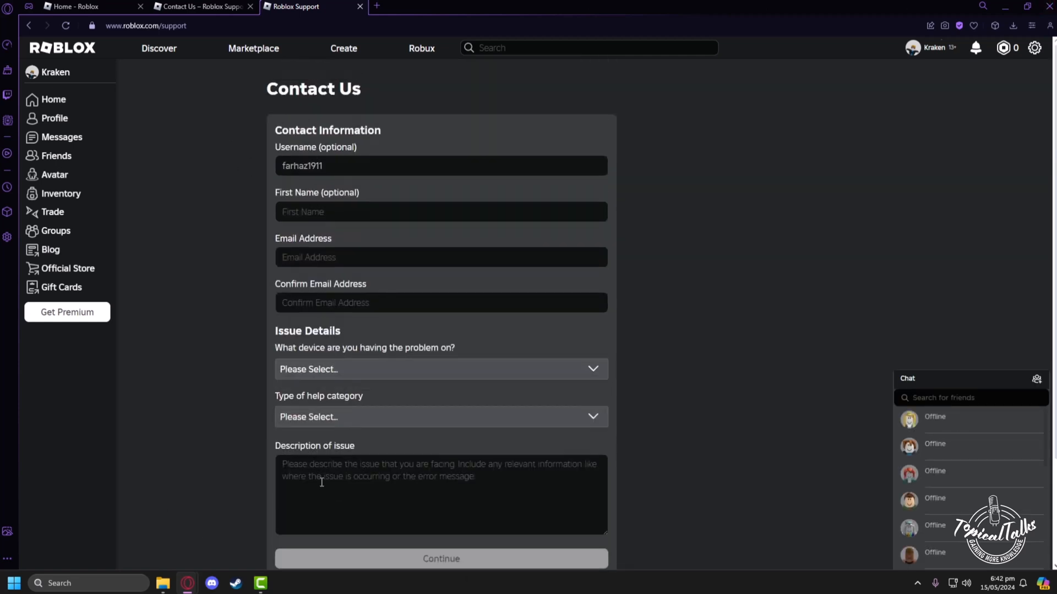
{"action": "double_click", "coordinate": [302, 165]}
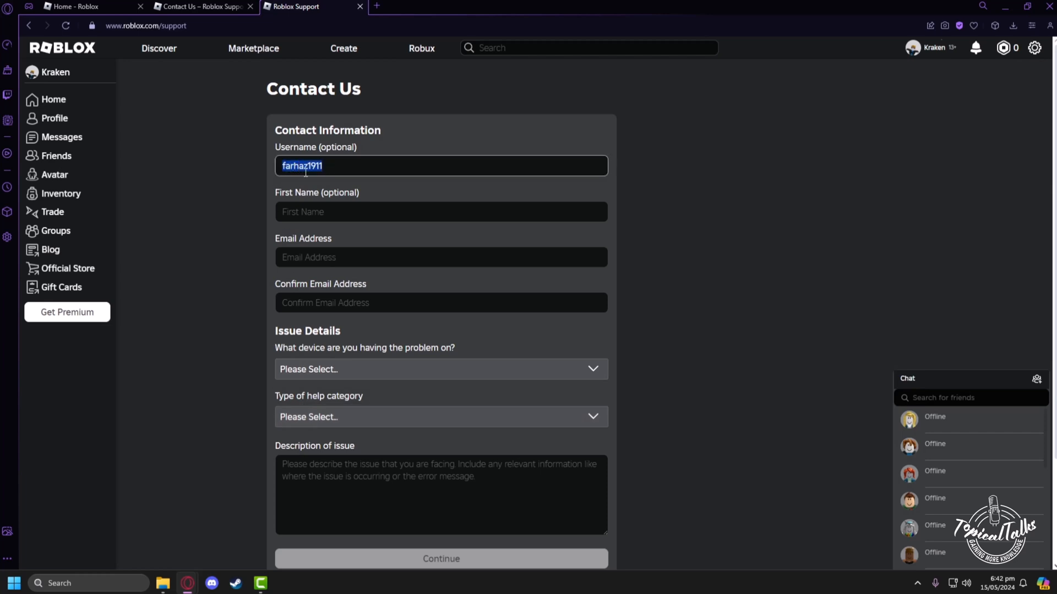
{"action": "left_click", "coordinate": [440, 211]}
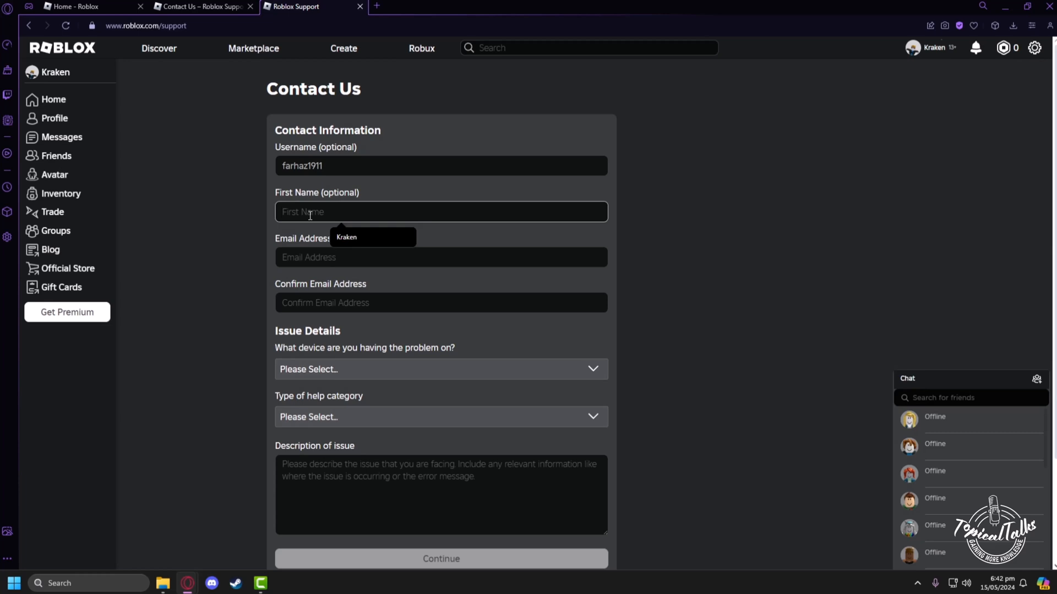
{"action": "type", "text": "a"}
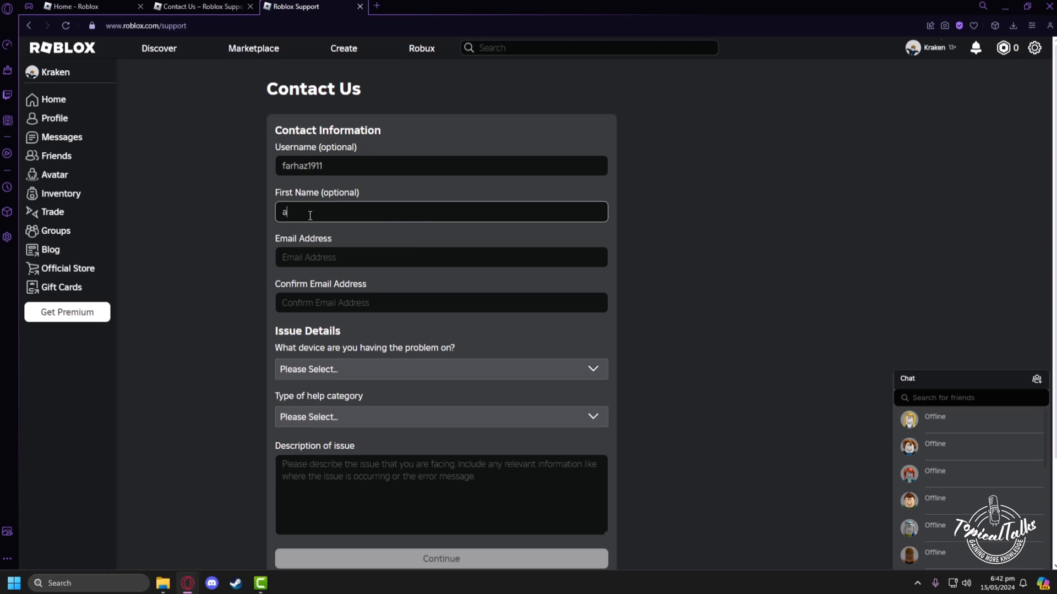
{"action": "type", "text": "bc"}
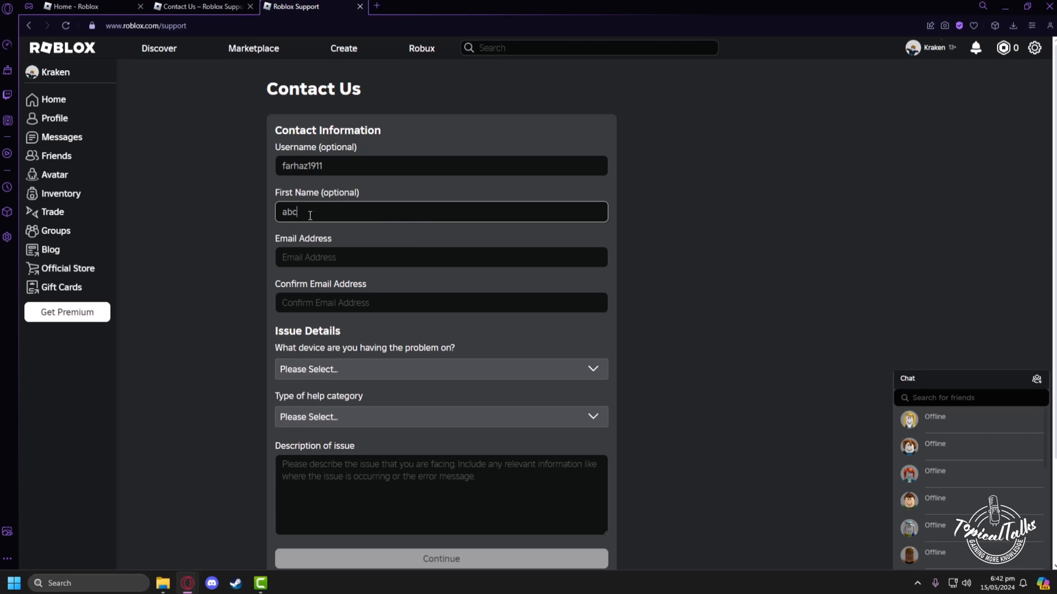
{"action": "type", "text": "d"}
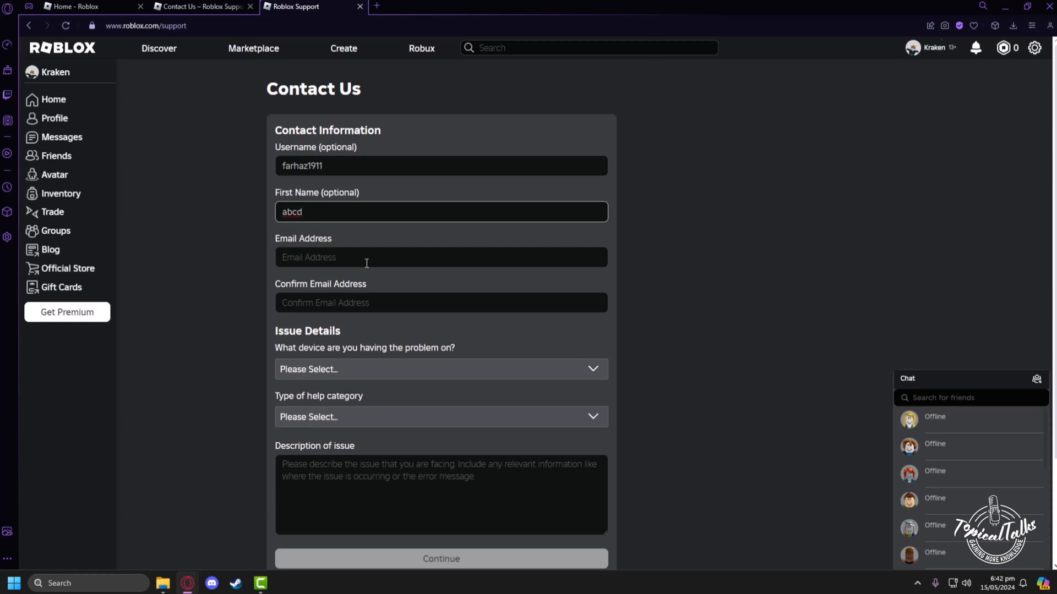
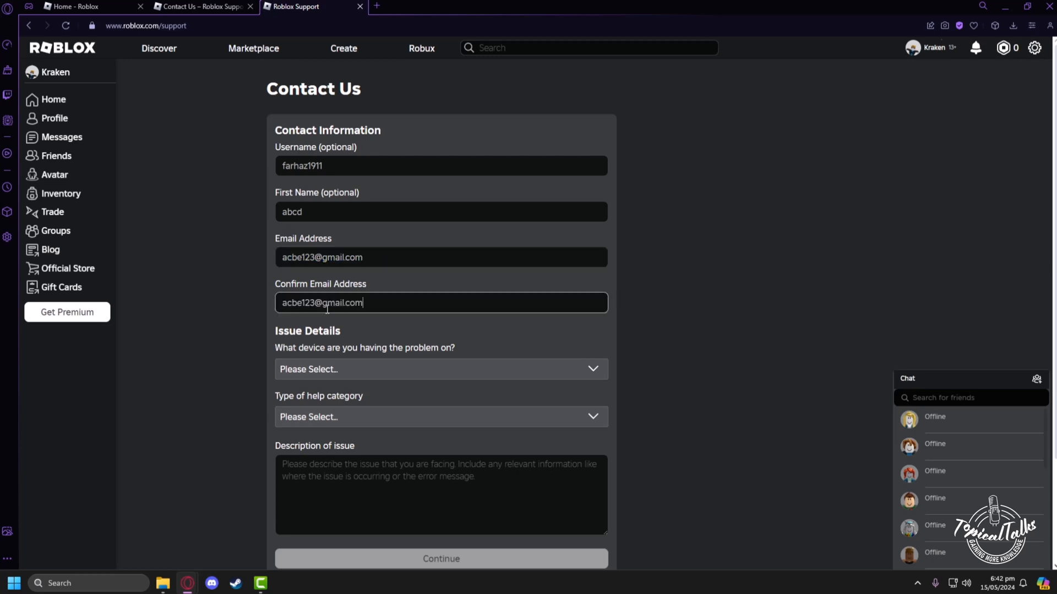
{"action": "scroll", "scroll_direction": "down", "scroll_amount": 3}
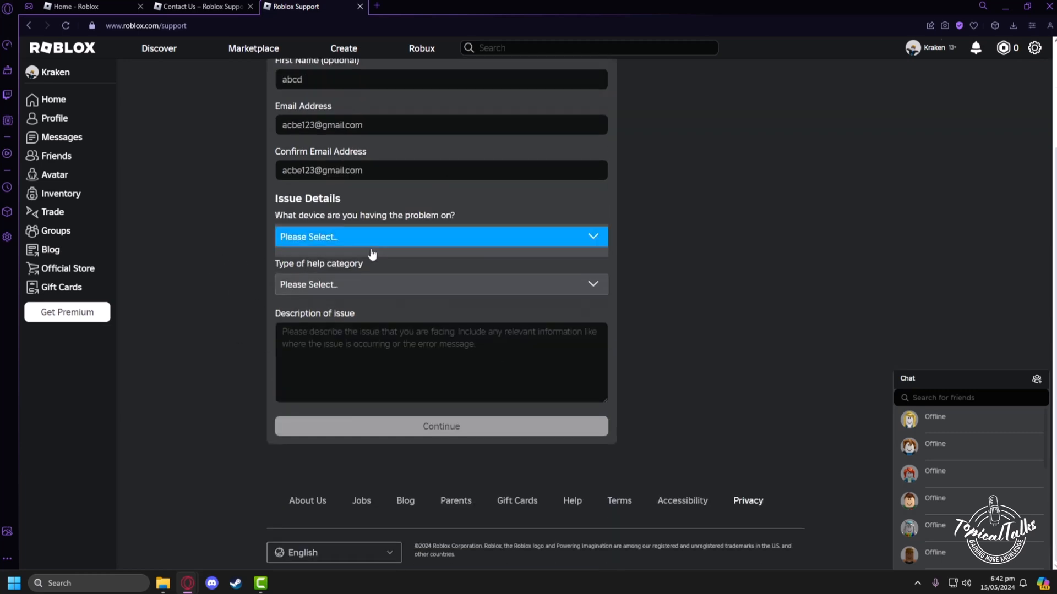
Choose PC as the device and Bug Report for help category and subcategory
{"action": "left_click", "coordinate": [441, 236]}
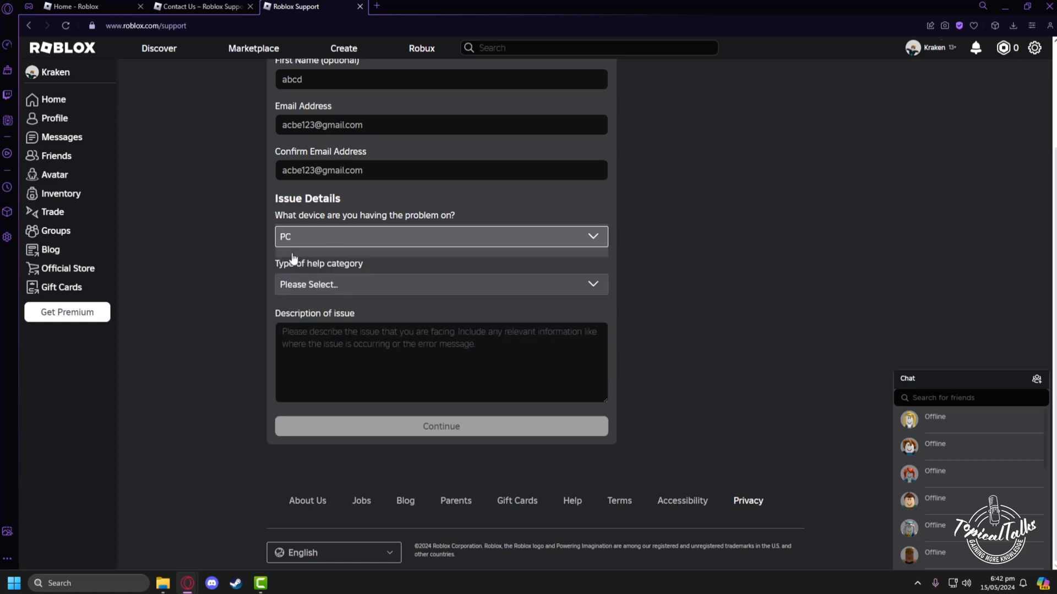
{"action": "left_click", "coordinate": [441, 284]}
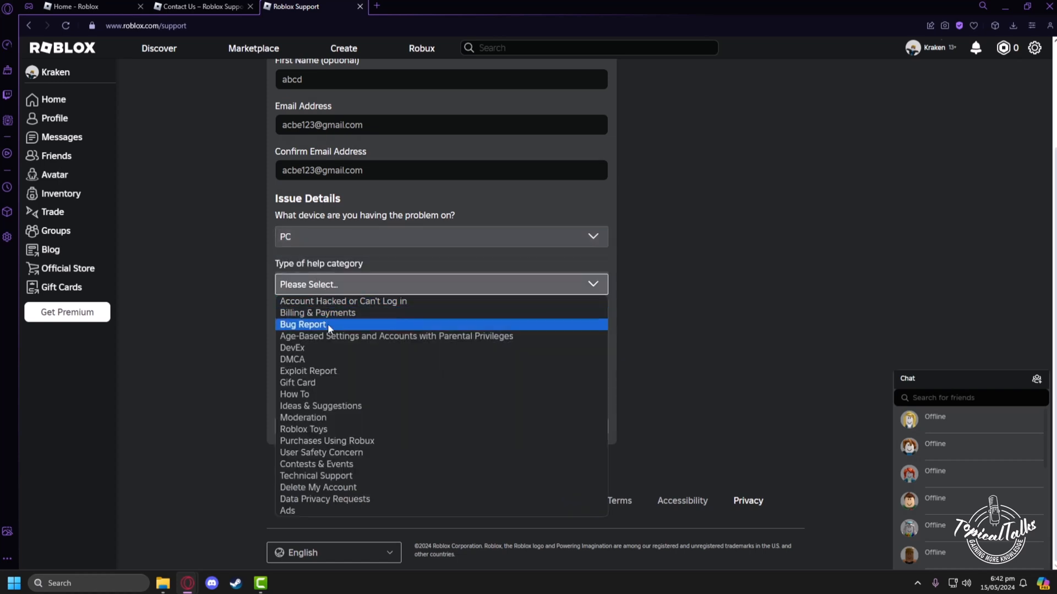
{"action": "left_click", "coordinate": [302, 324]}
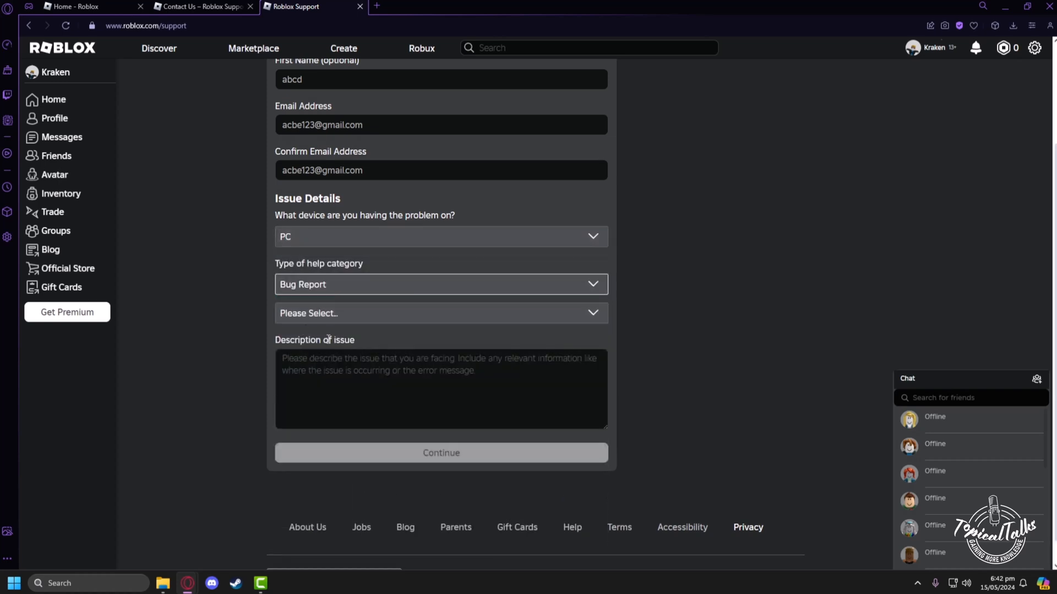
{"action": "left_click", "coordinate": [441, 313]}
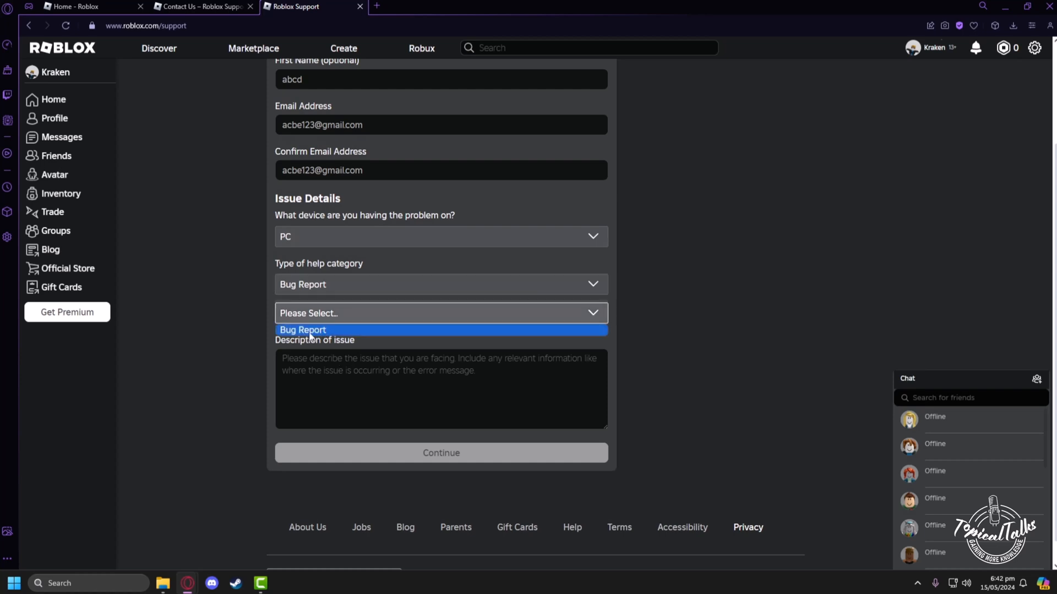
{"action": "left_click", "coordinate": [302, 329]}
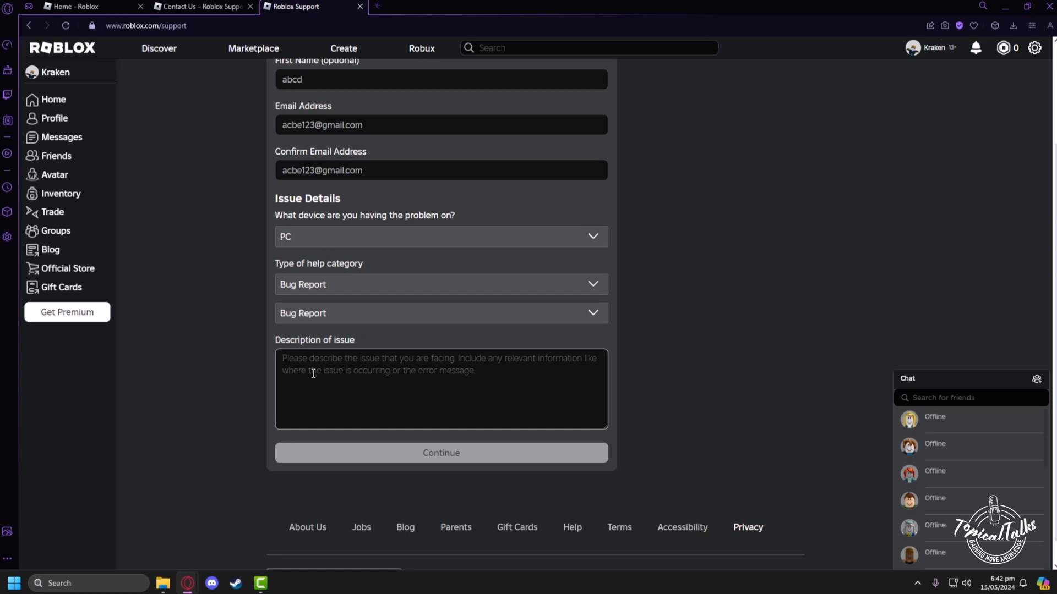
Write a greeting saying the assigned username color is disliked
{"action": "type", "text": "hello."}
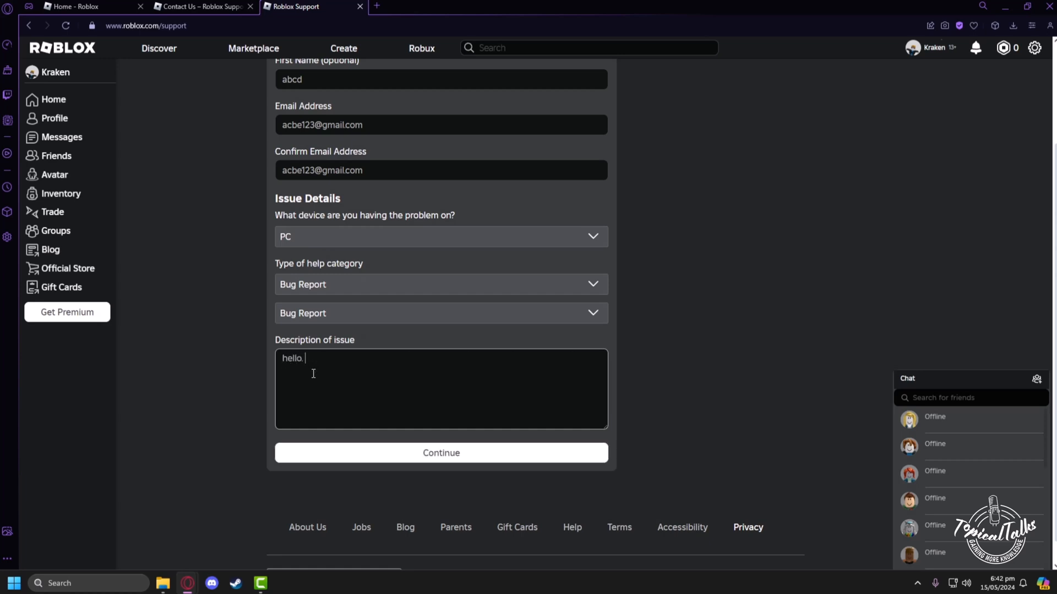
{"action": "type", "text": "unfort"}
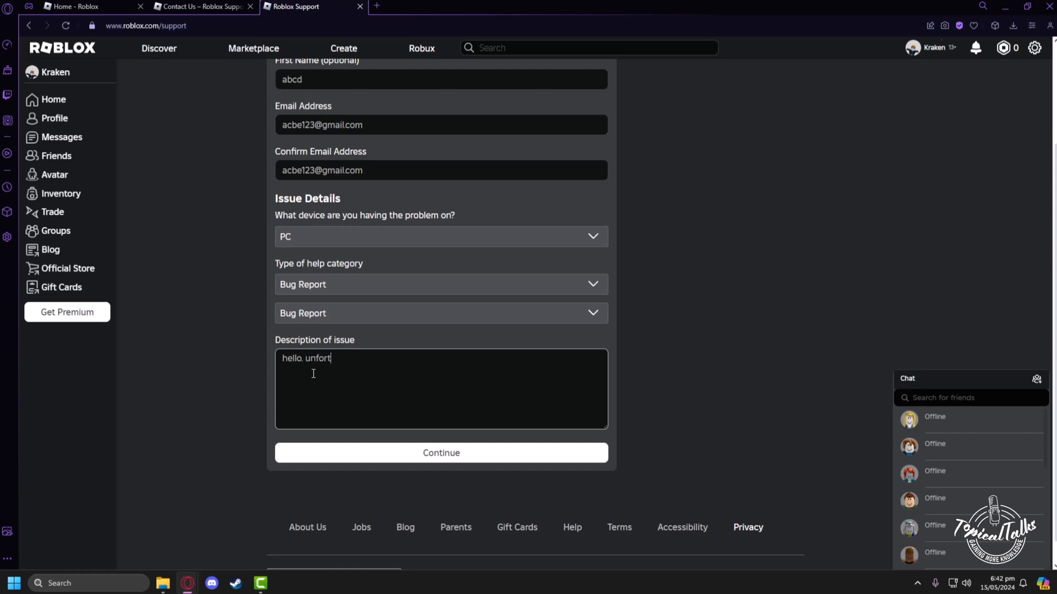
{"action": "type", "text": "unet"}
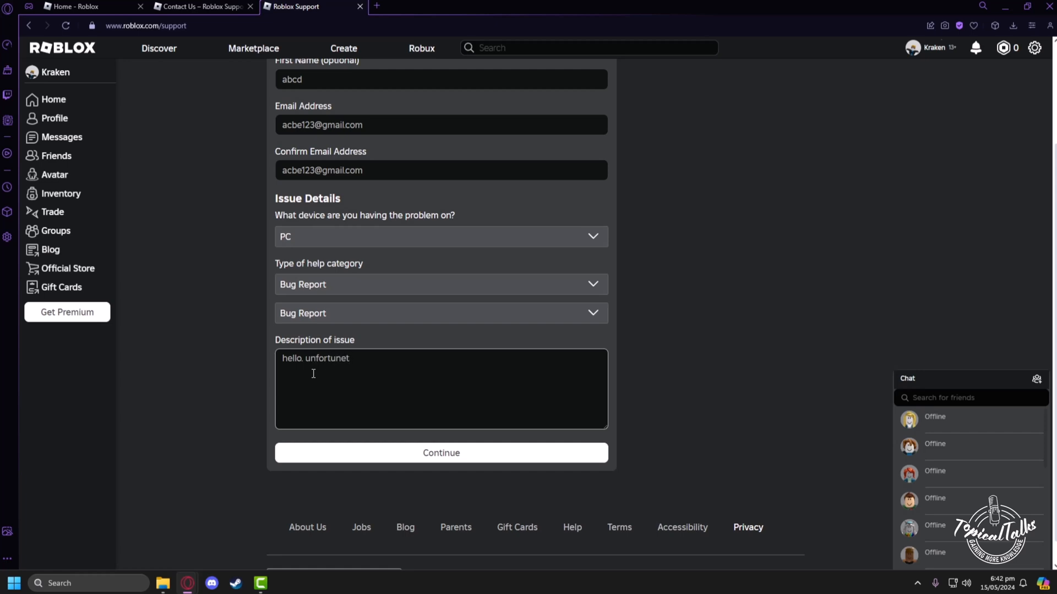
{"action": "type", "text": "ly i wa"}
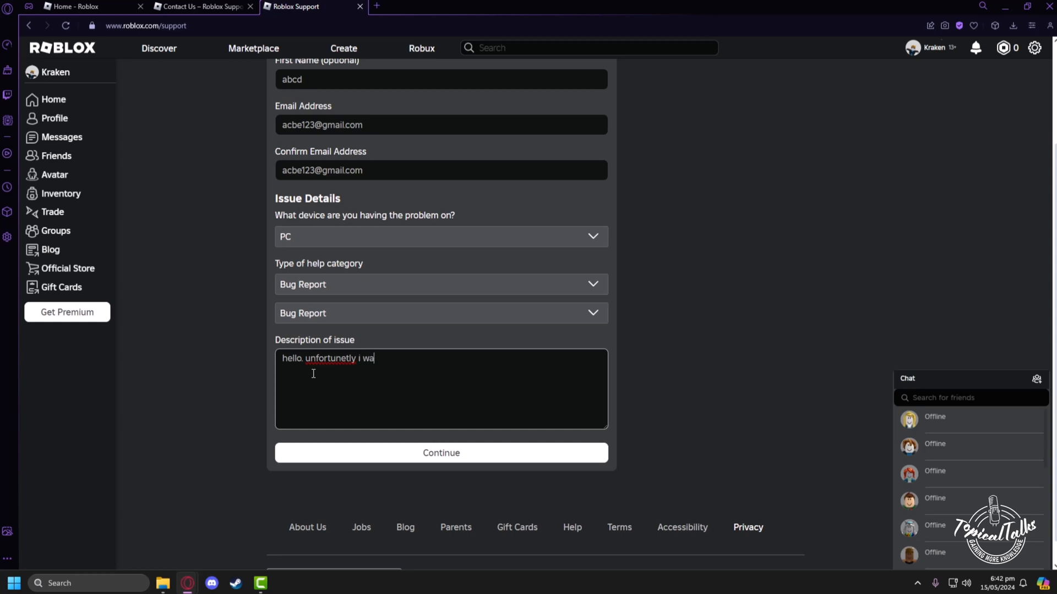
{"action": "type", "text": "s assigned a use"}
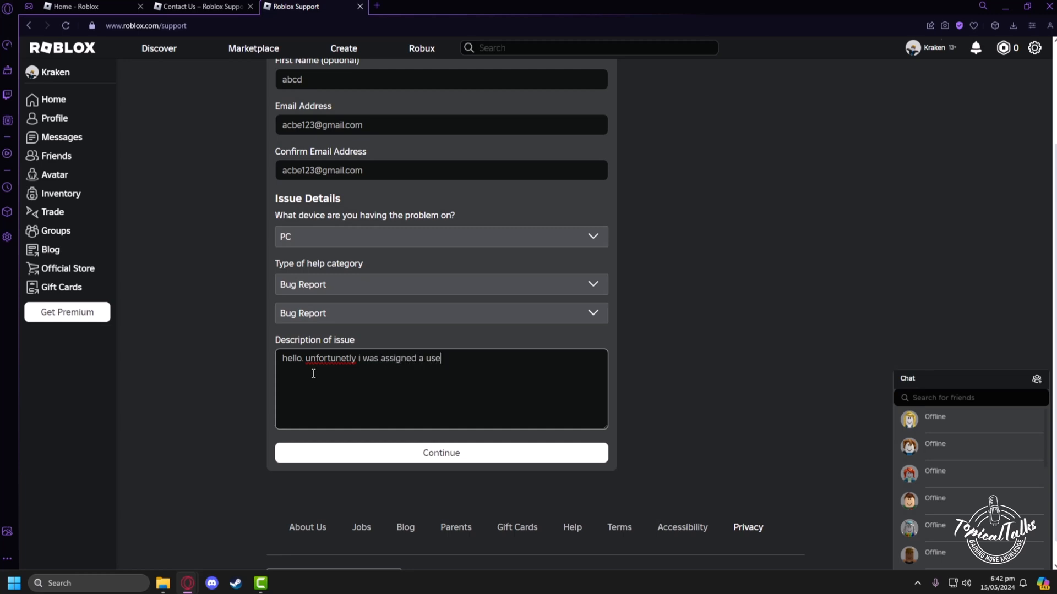
{"action": "type", "text": "rnamee"}
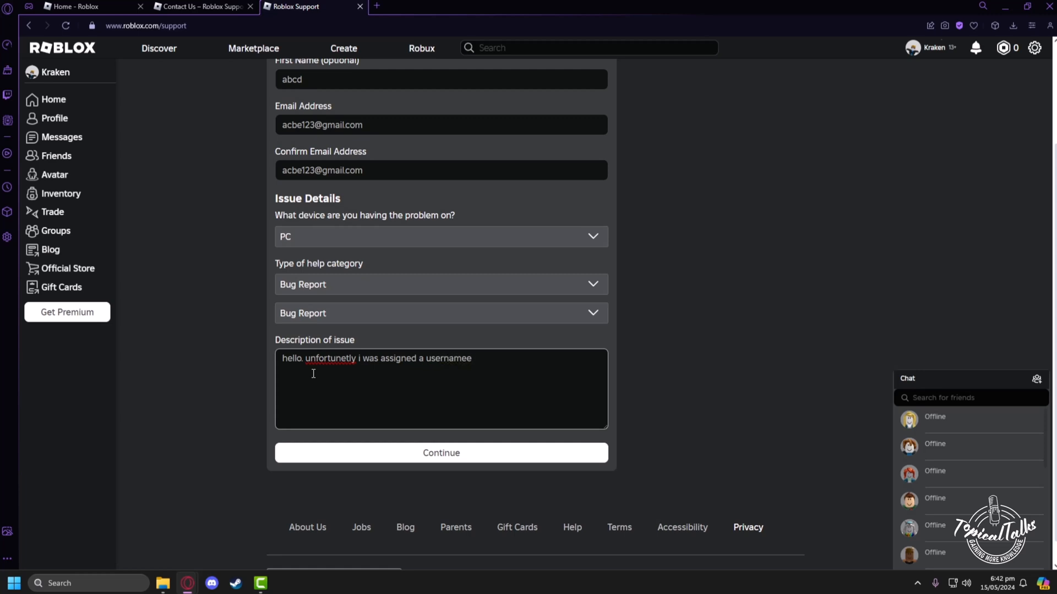
{"action": "type", "text": "color"}
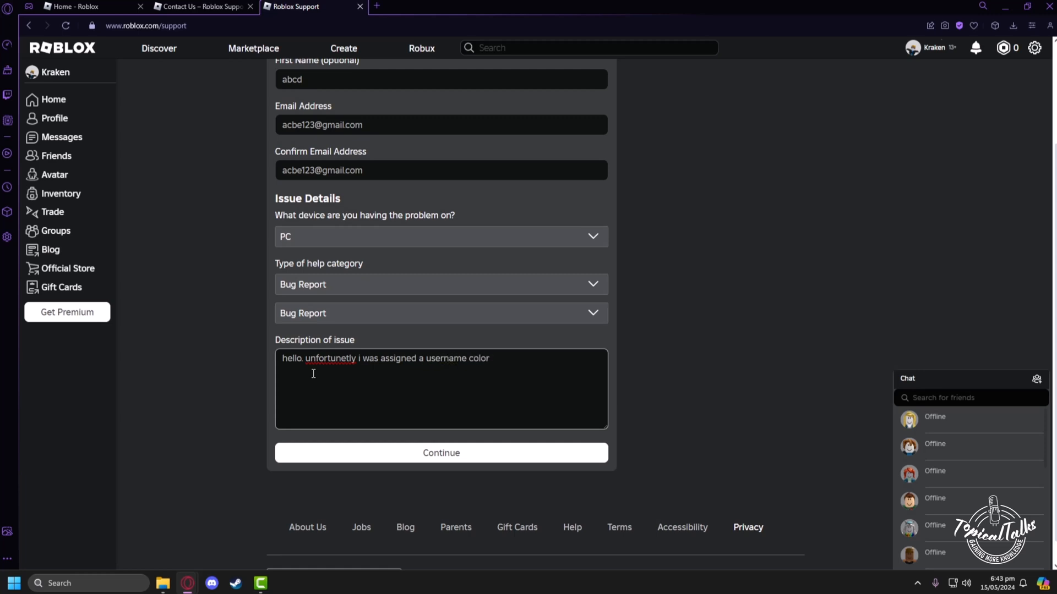
{"action": "type", "text": "i do n"}
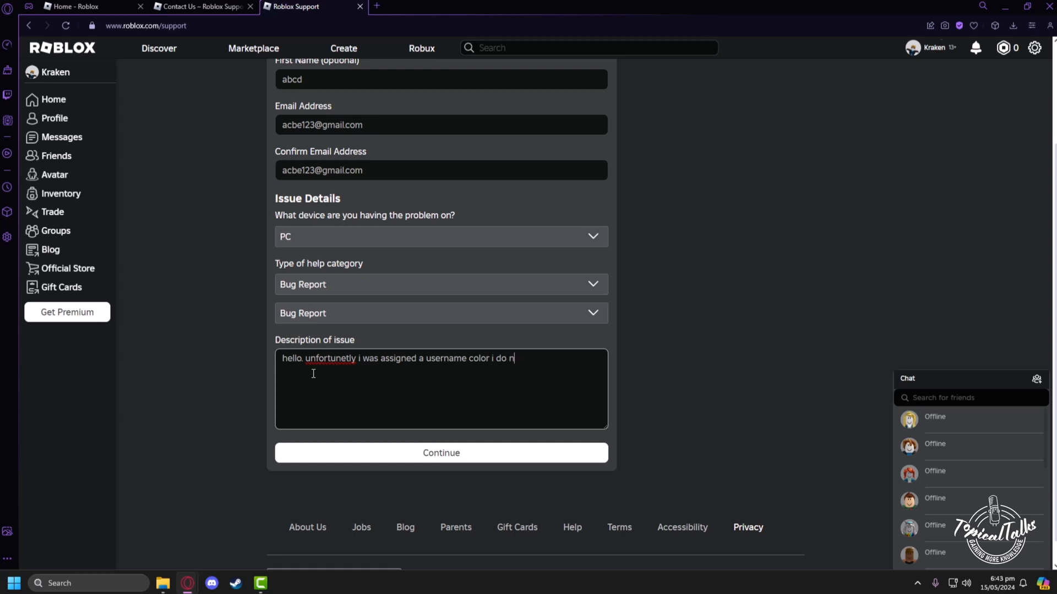
{"action": "type", "text": "ot like"}
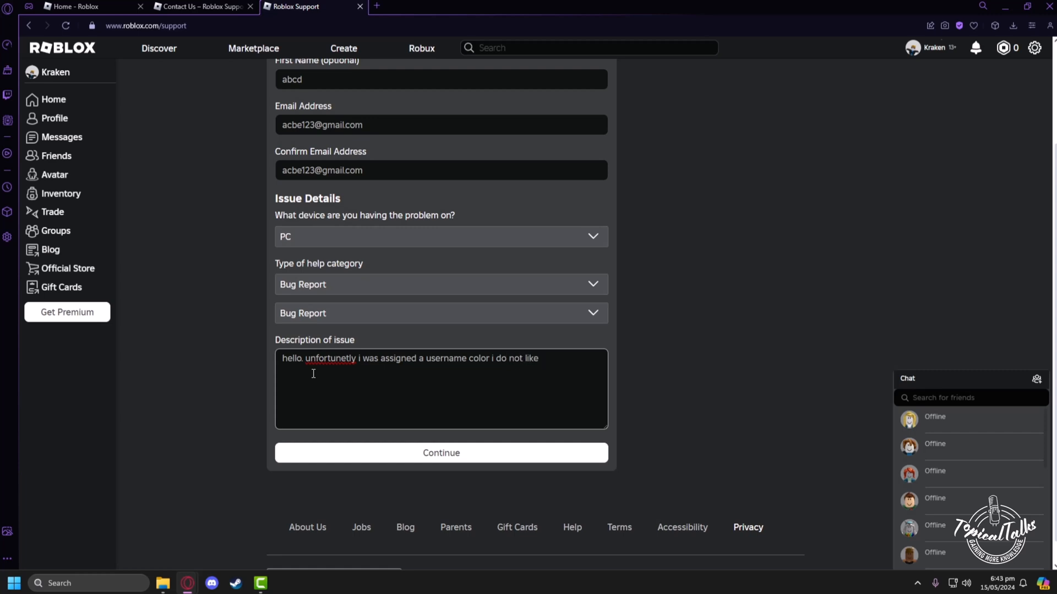
Request a different username color, preferably blue, and close with thanks
{"action": "type", "text": "can you"}
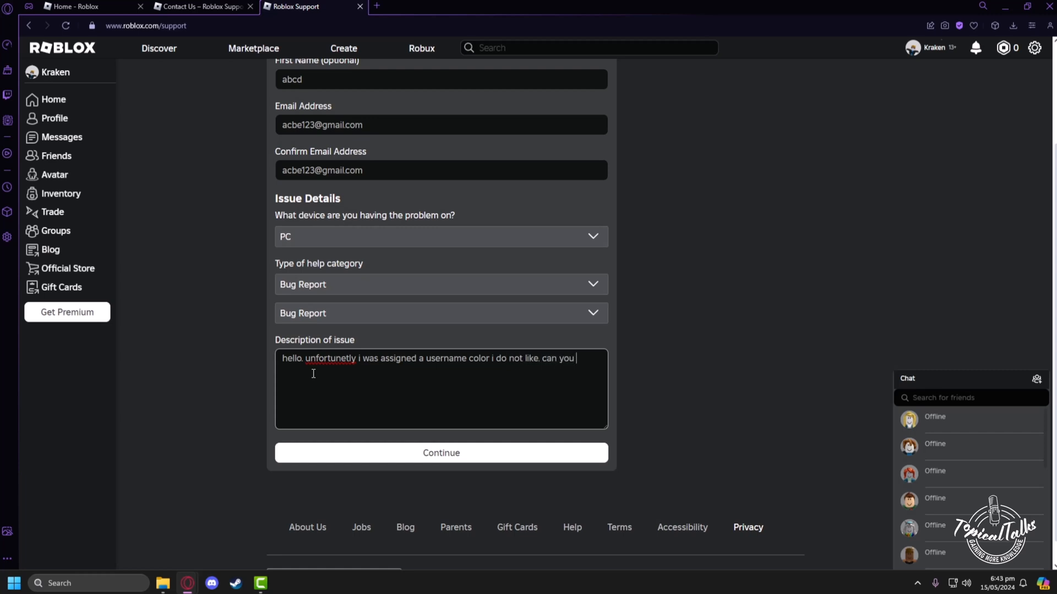
{"action": "type", "text": "pleasee"}
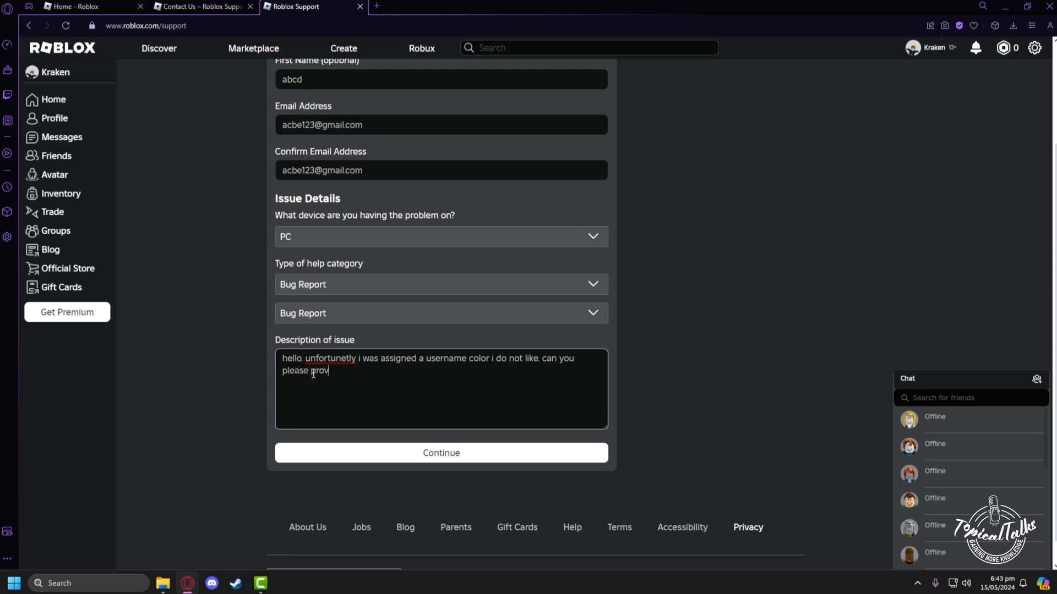
{"action": "type", "text": "ide me with a different"}
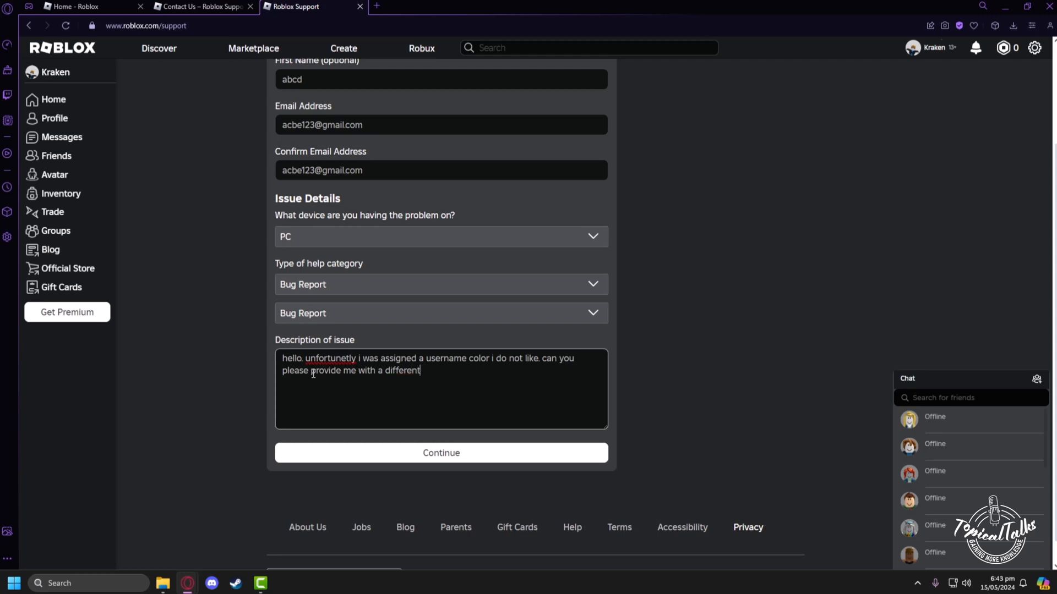
{"action": "type", "text": "color, prefe"}
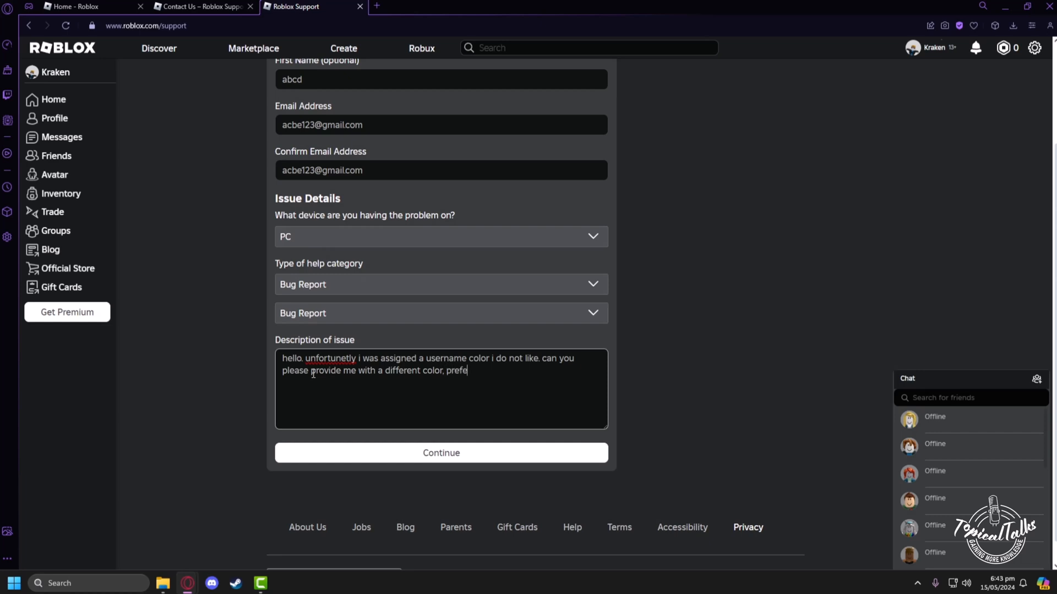
{"action": "type", "text": "rebly"}
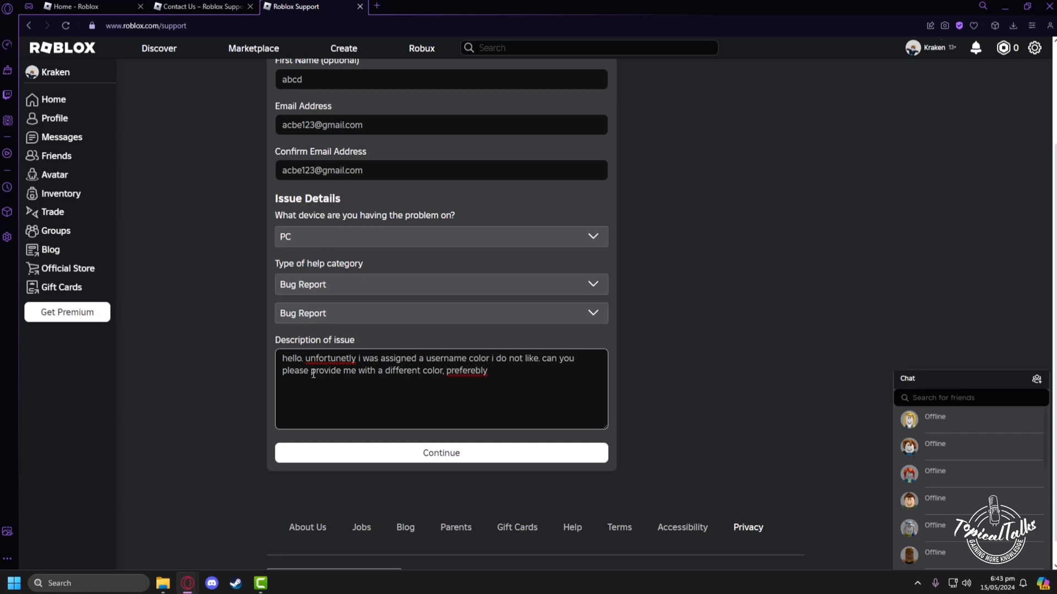
{"action": "type", "text": "blue. th"}
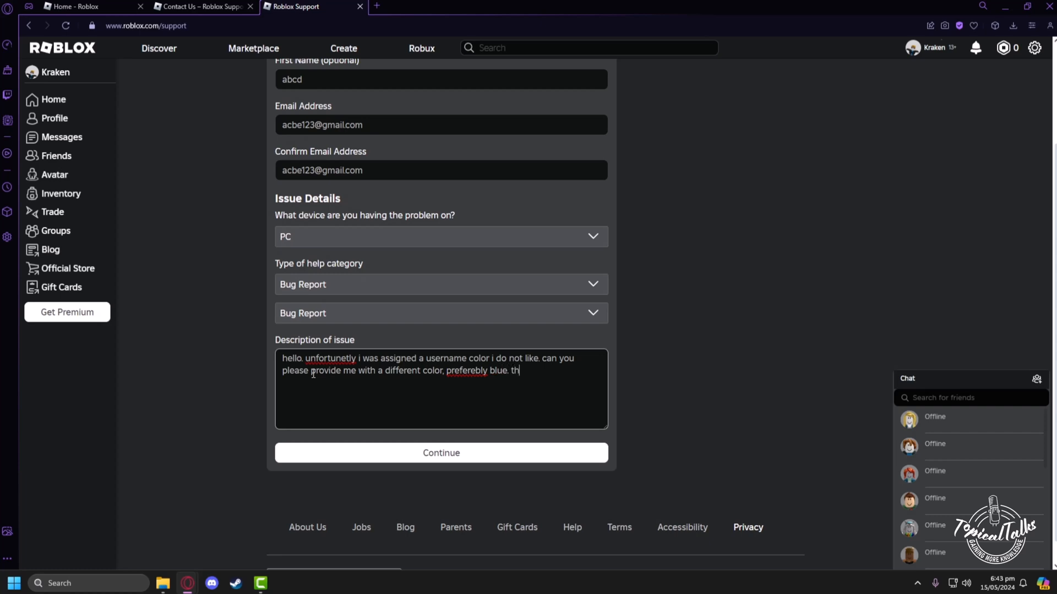
{"action": "type", "text": "ank you."}
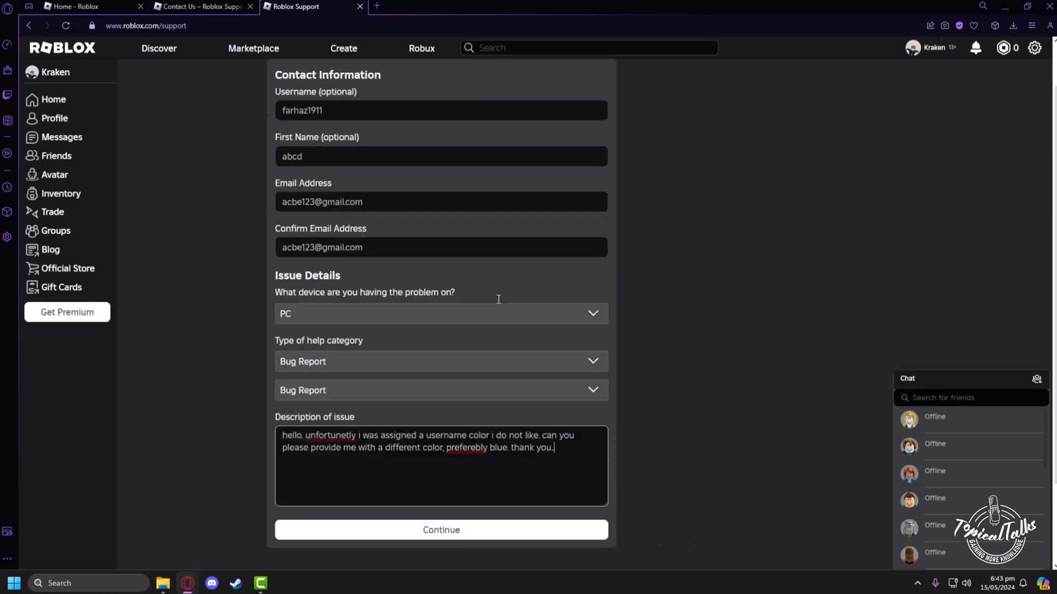
{"action": "scroll", "scroll_direction": "down", "scroll_amount": 3}
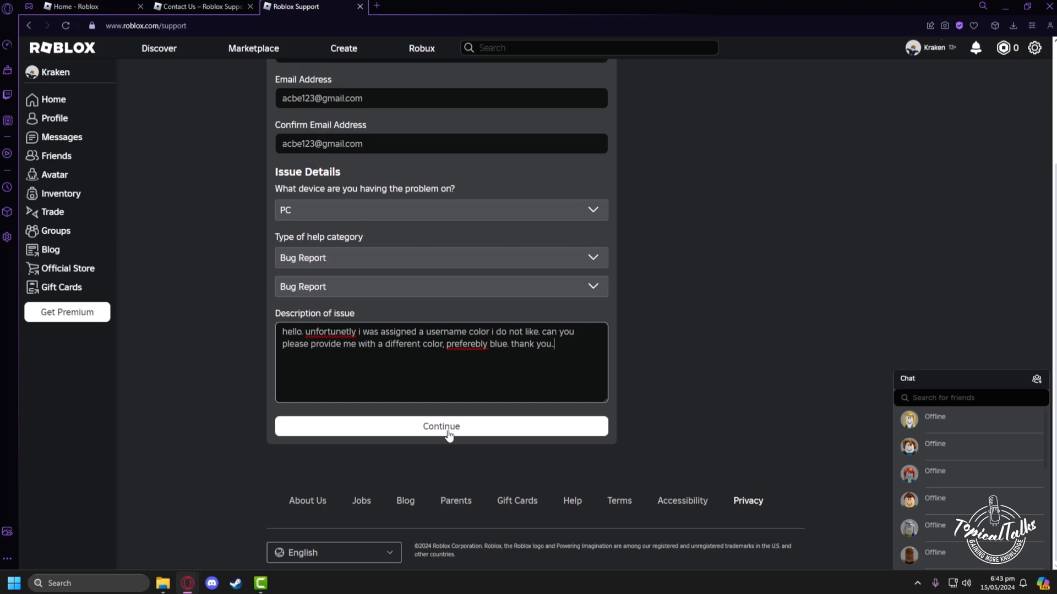
{"action": "mouse_move", "coordinate": [703, 432]}
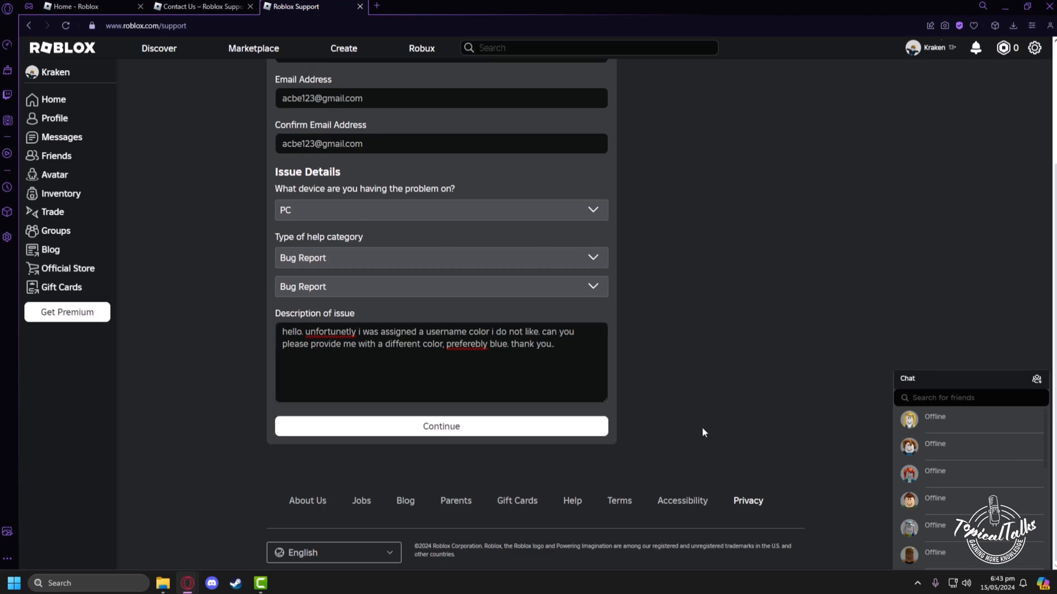